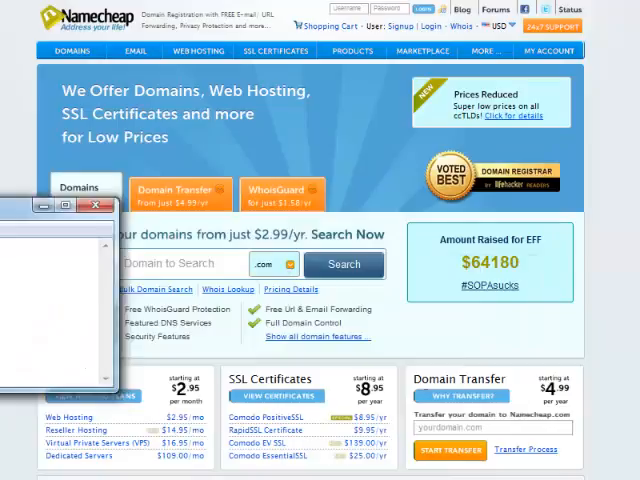
- In Notepad, review the four keyword phrases and select the plural pair 'sleeping bags review' and 'best sleeping bags'
{"action": "left_click", "coordinate": [97, 206]}
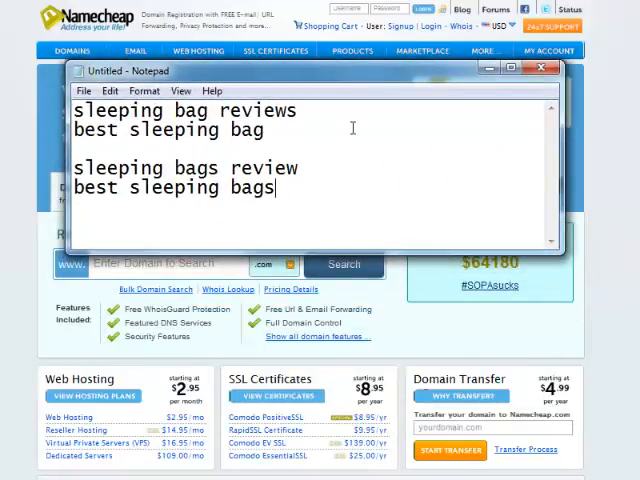
{"action": "left_click_drag", "start_coordinate": [79, 105], "coordinate": [266, 138]}
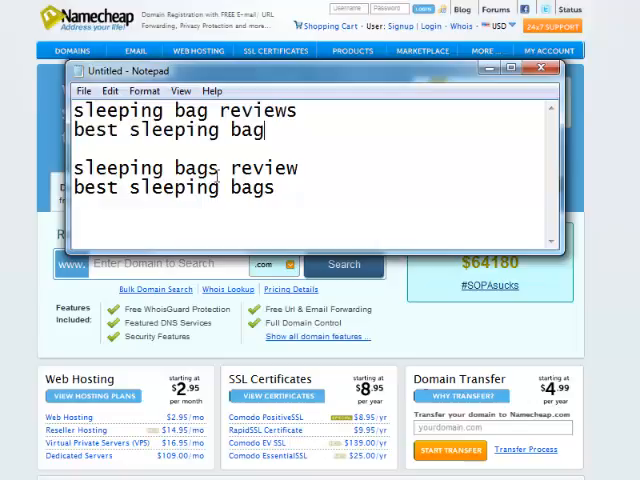
{"action": "left_click_drag", "start_coordinate": [74, 167], "coordinate": [286, 188]}
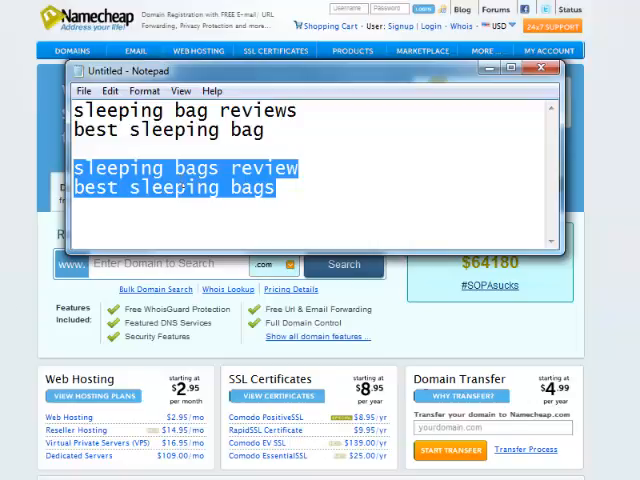
- Enter 'bestsleepingbagreviews' in the Namecheap .com domain search box
{"action": "left_click", "coordinate": [544, 70]}
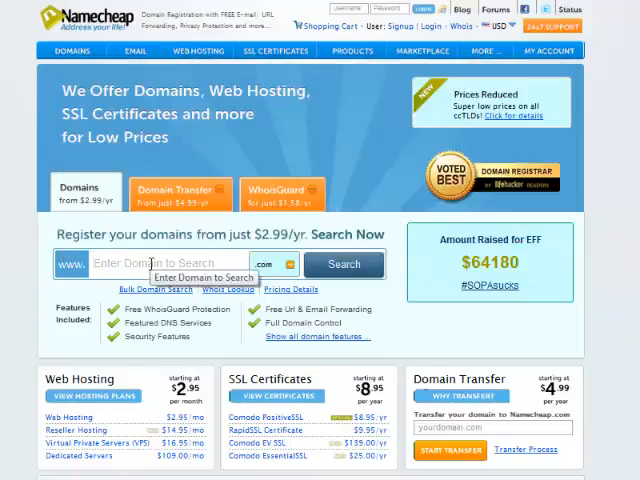
{"action": "type", "text": "bestspeed"}
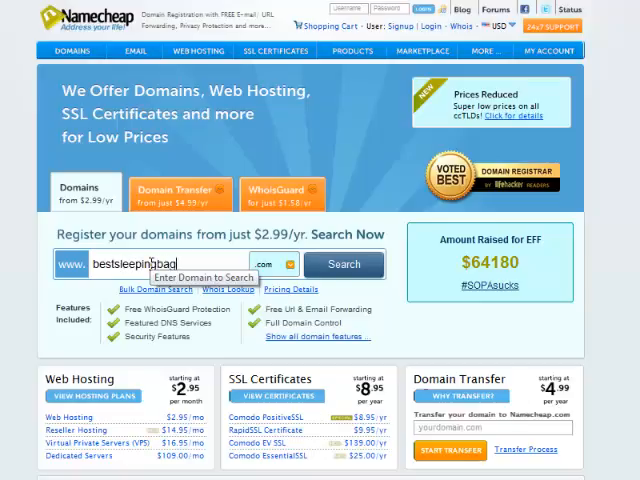
{"action": "type", "text": "review"}
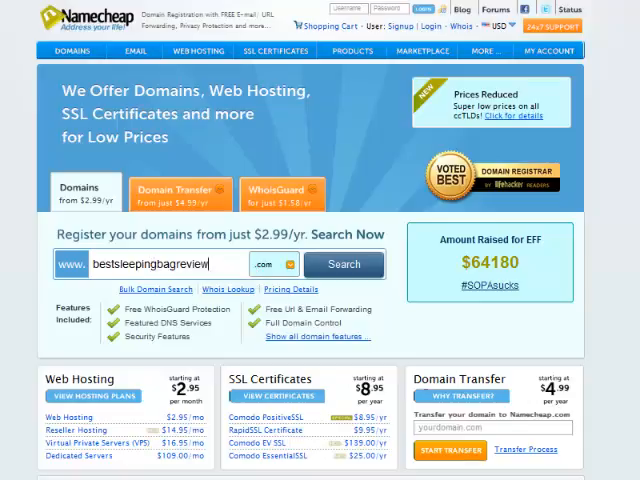
{"action": "type", "text": "s"}
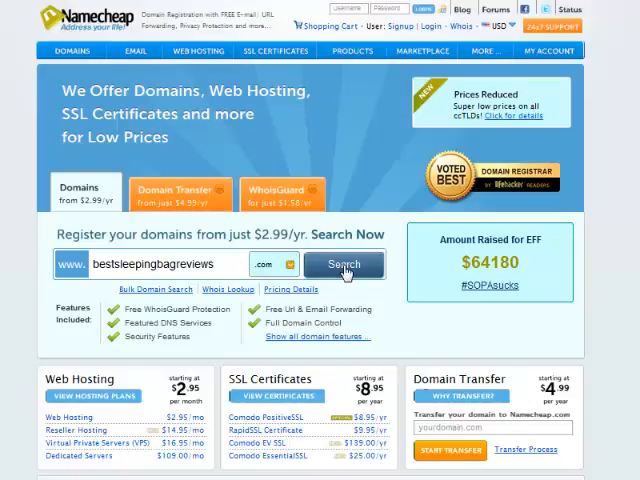
- Search bestsleepingbagreviews.com, confirm it's available at $10.69/yr, and star it into My Shortlist
{"action": "left_click", "coordinate": [344, 264]}
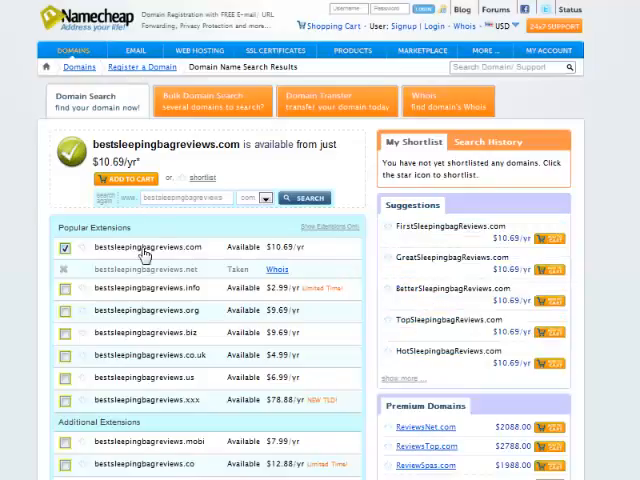
{"action": "mouse_move", "coordinate": [33, 267]}
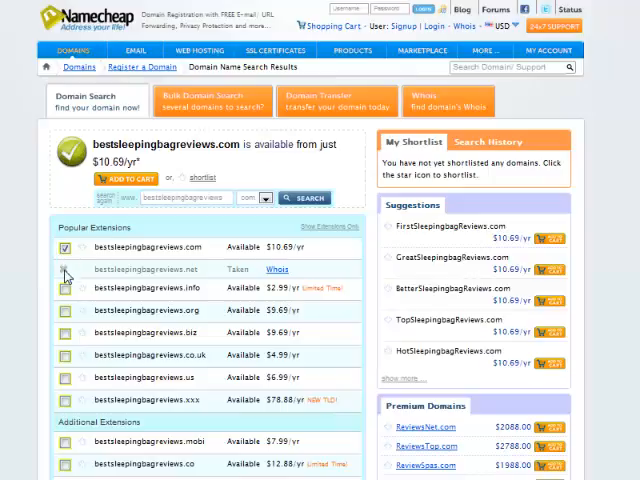
{"action": "left_click", "coordinate": [65, 247]}
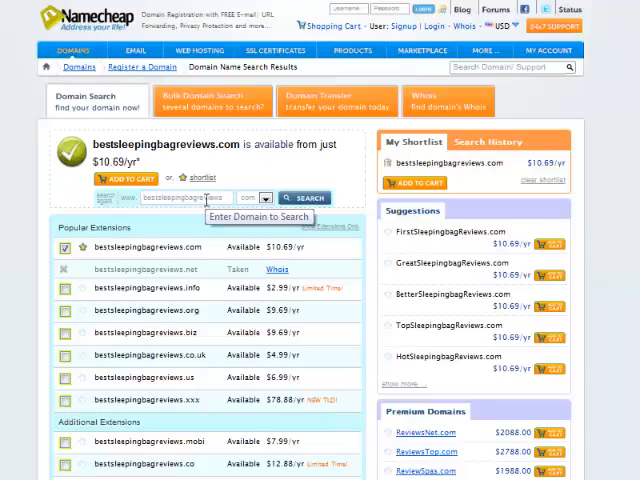
{"action": "mouse_move", "coordinate": [200, 210]}
{"action": "type", "text": "s"}
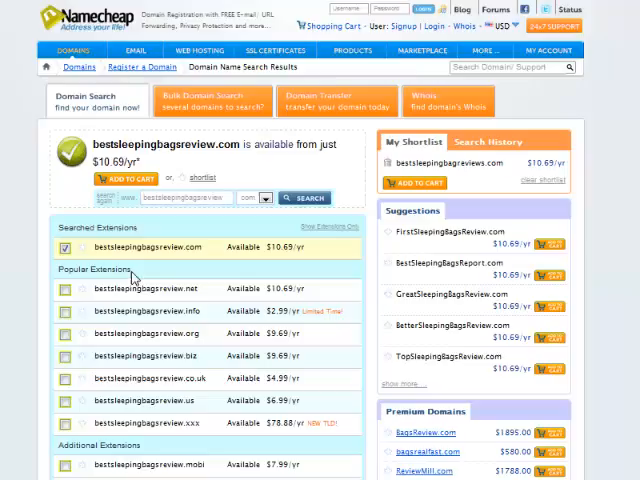
{"action": "mouse_move", "coordinate": [178, 281]}
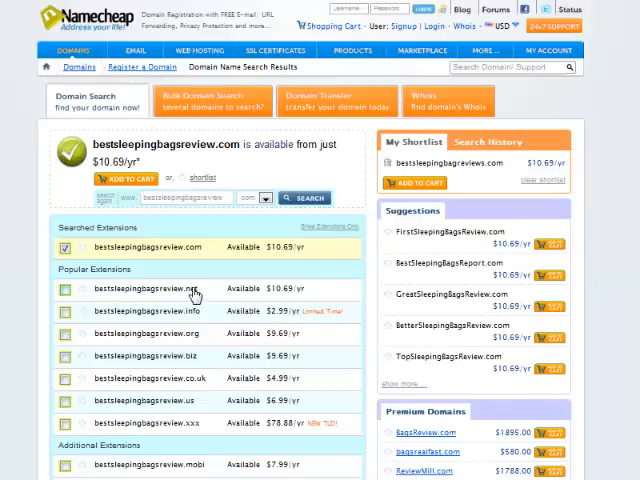
{"action": "mouse_move", "coordinate": [195, 294]}
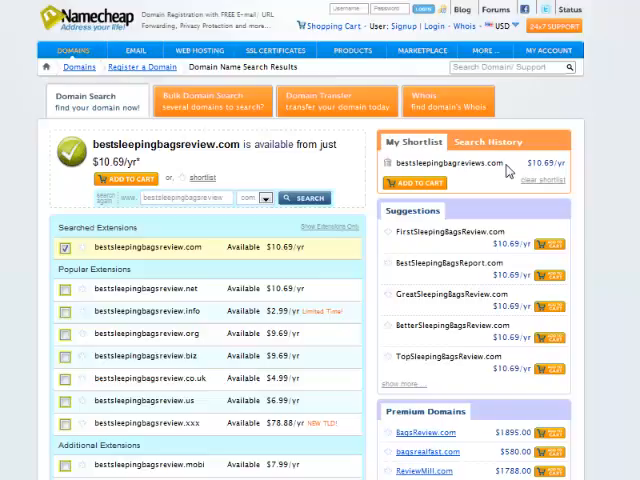
{"action": "mouse_move", "coordinate": [505, 170]}
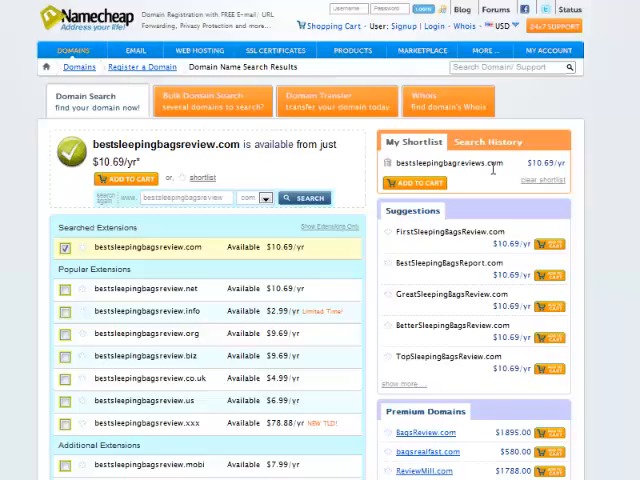